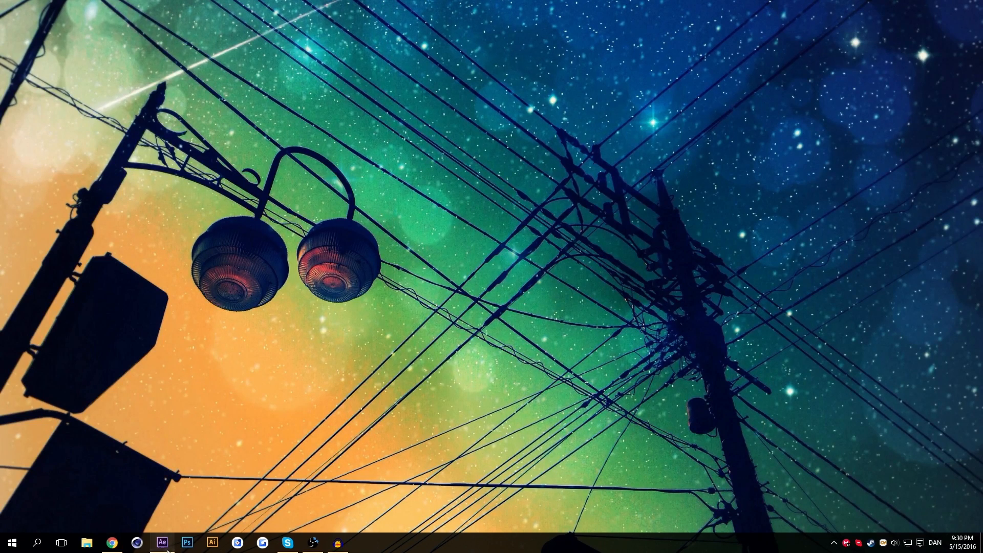
# - Bring After Effects forward and move the Luxior - pete time indicator to about 17:18
pyautogui.click(161, 542)
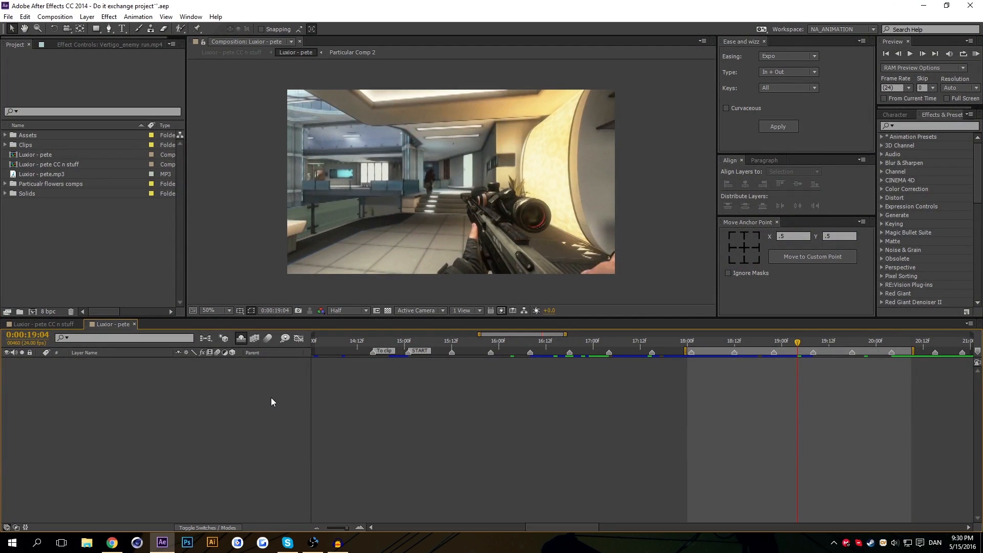
pyautogui.moveTo(338, 403)
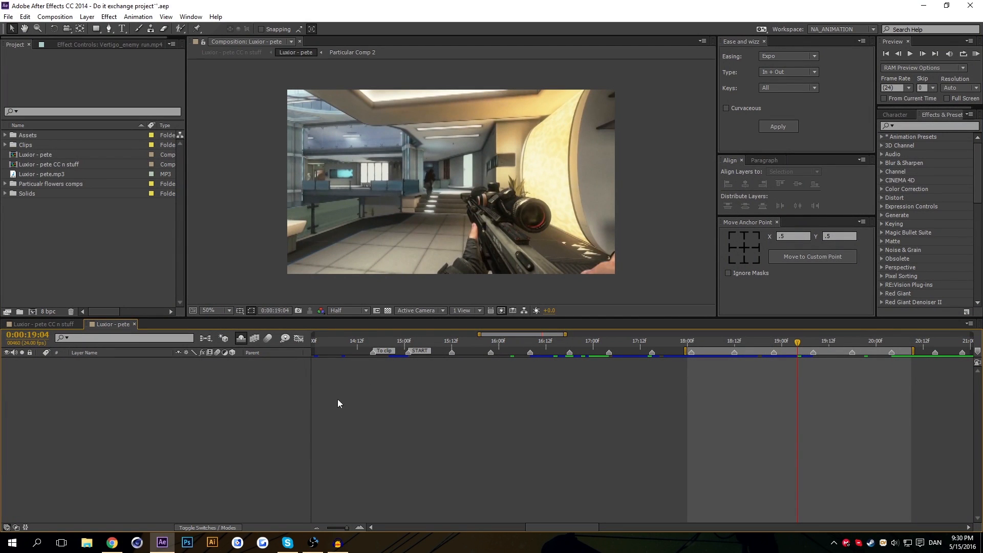
pyautogui.click(731, 340)
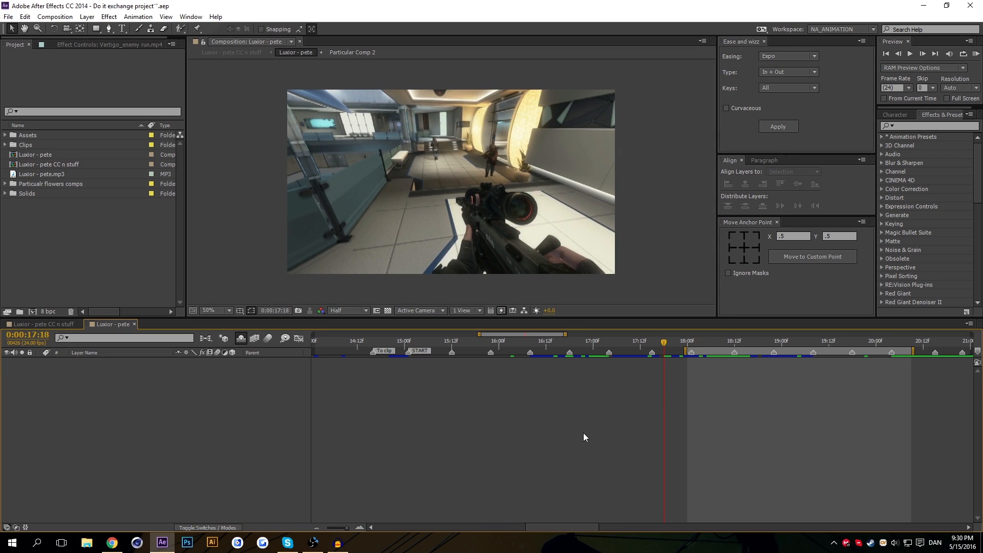
pyautogui.moveTo(664, 343)
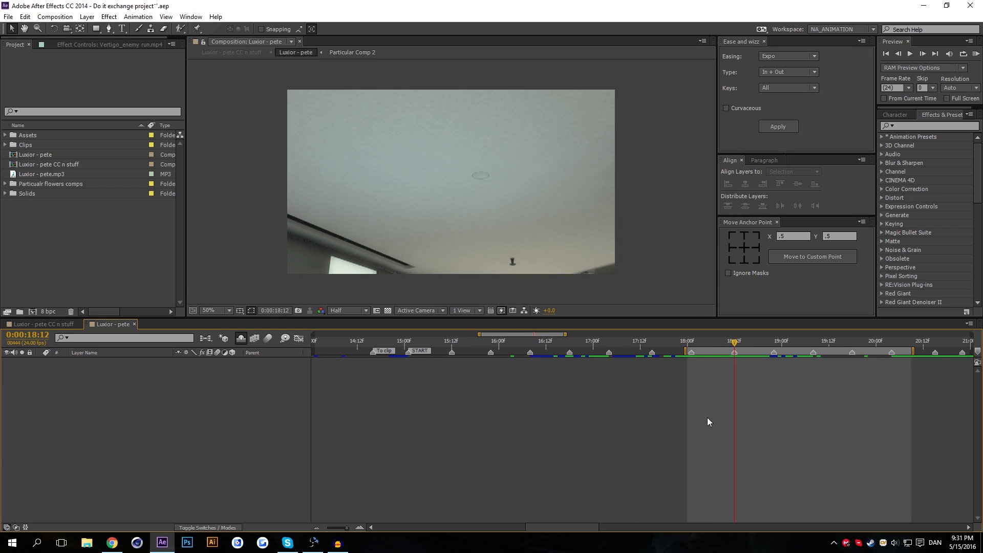
pyautogui.moveTo(687, 427)
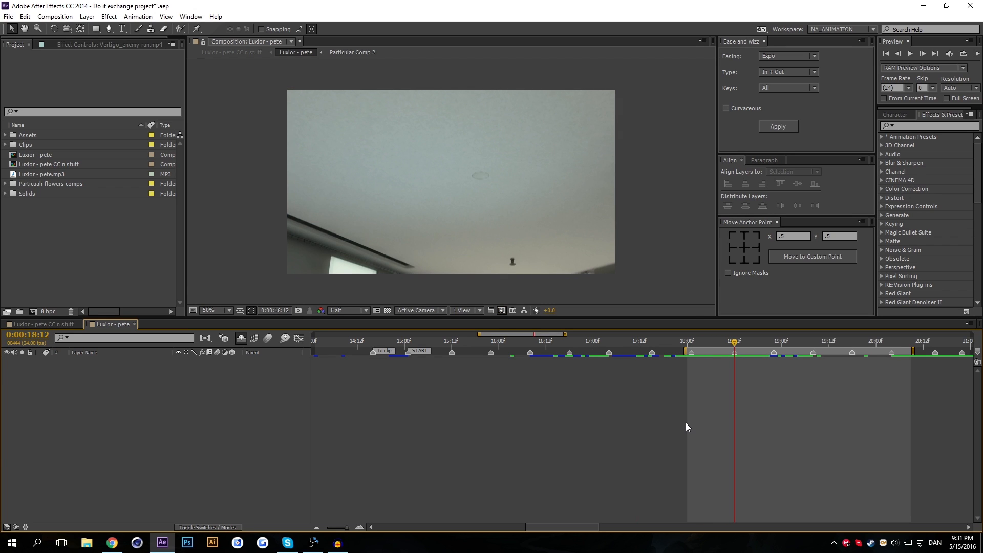
pyautogui.moveTo(461, 427)
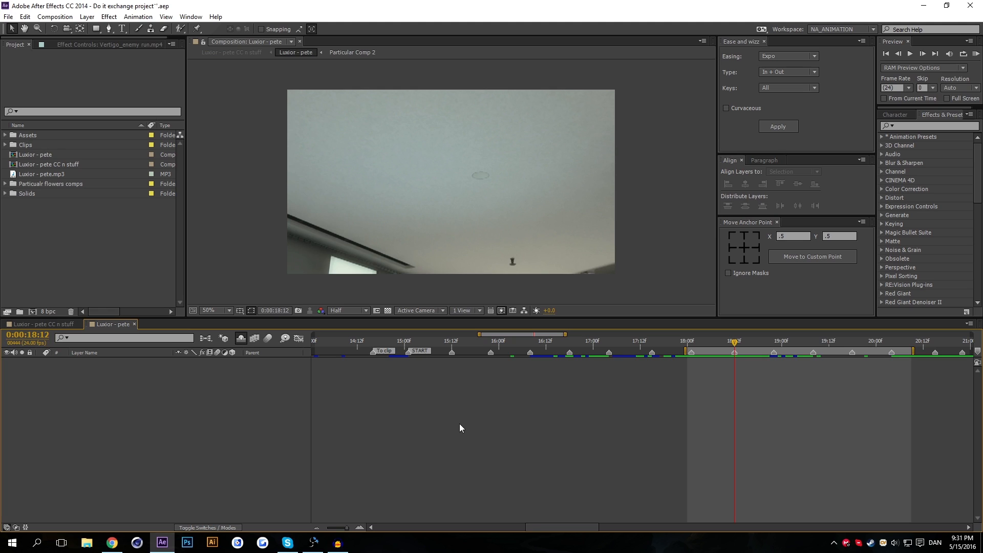
pyautogui.moveTo(241, 339)
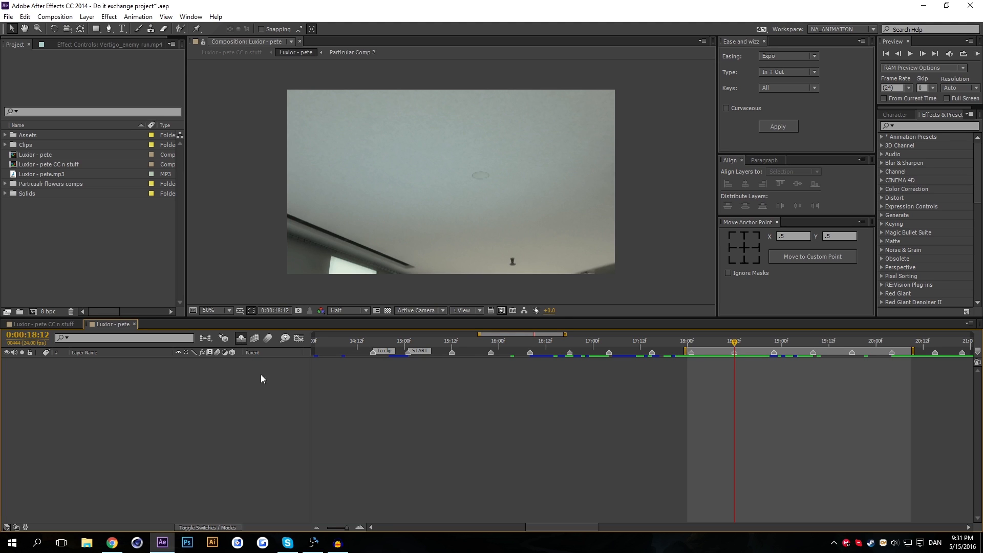
pyautogui.moveTo(240, 341)
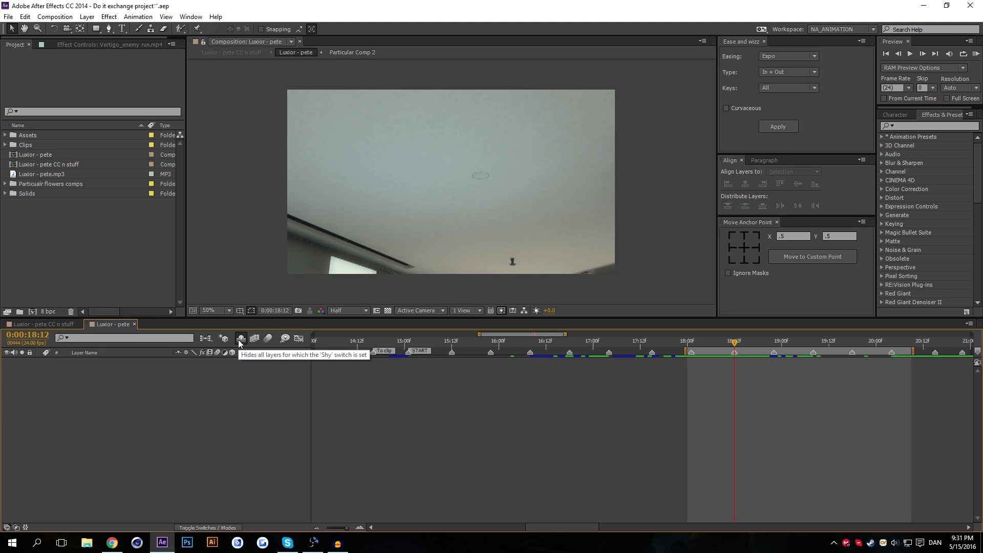
# - Turn off Hide Shy Layers, scrub the current time, and scroll through the layer list
pyautogui.click(240, 338)
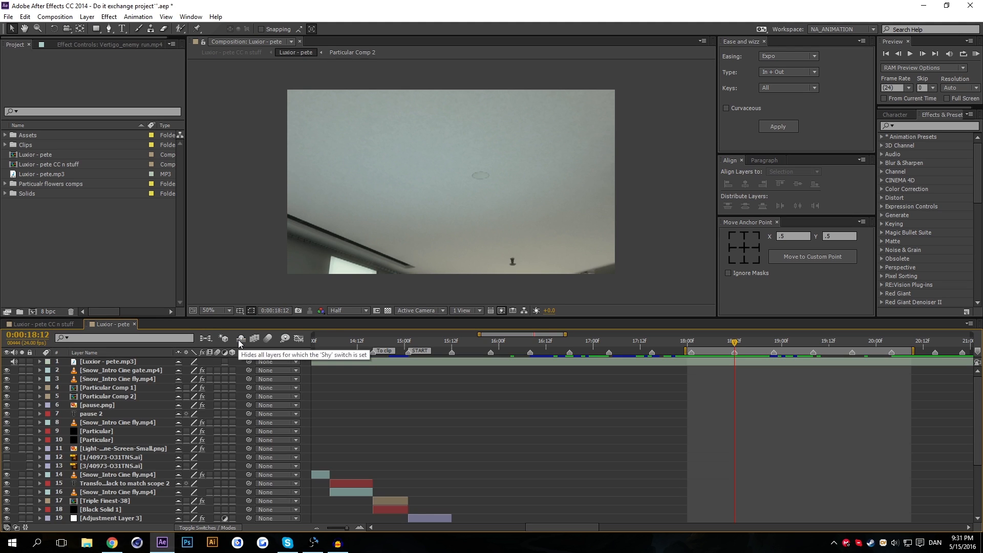
pyautogui.scroll(-3)
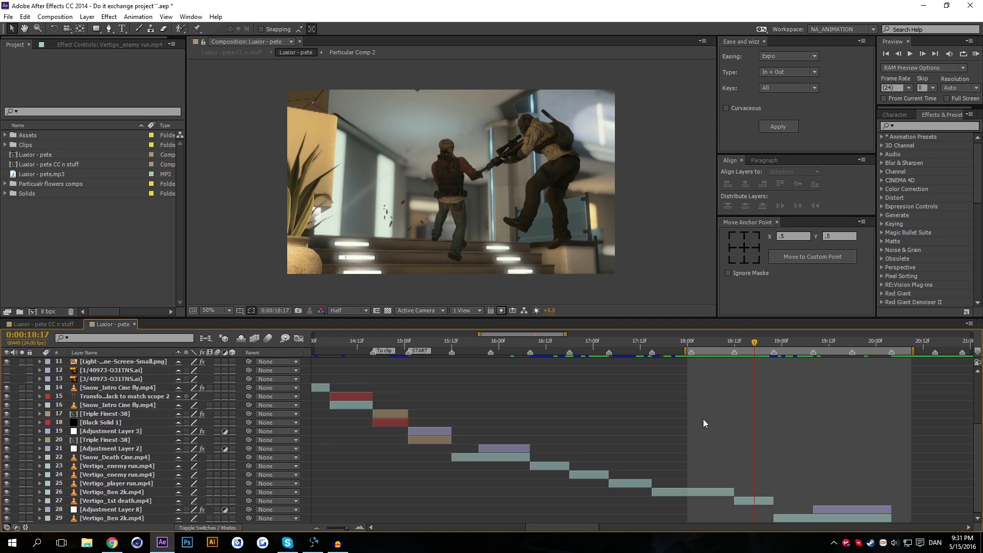
pyautogui.click(732, 341)
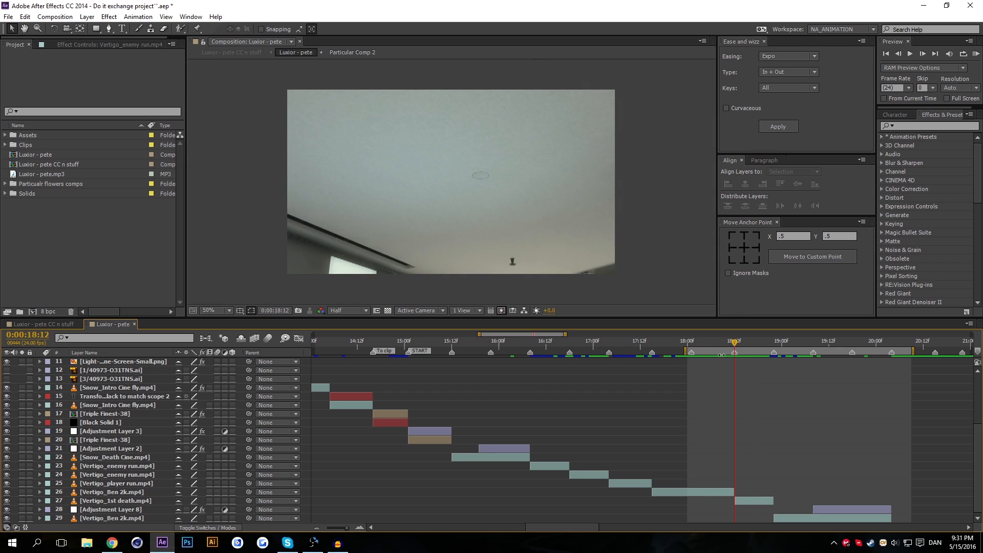
pyautogui.click(765, 340)
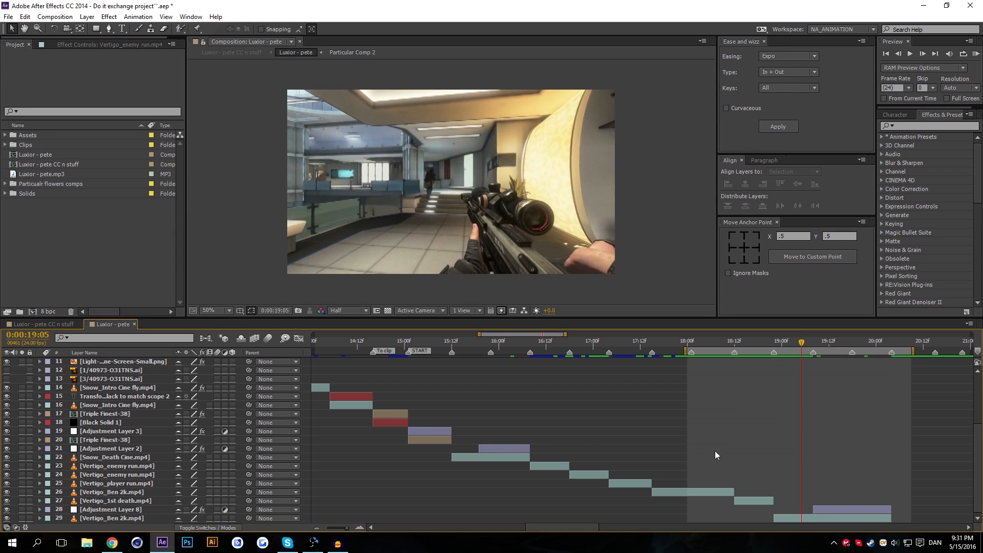
pyautogui.moveTo(546, 456)
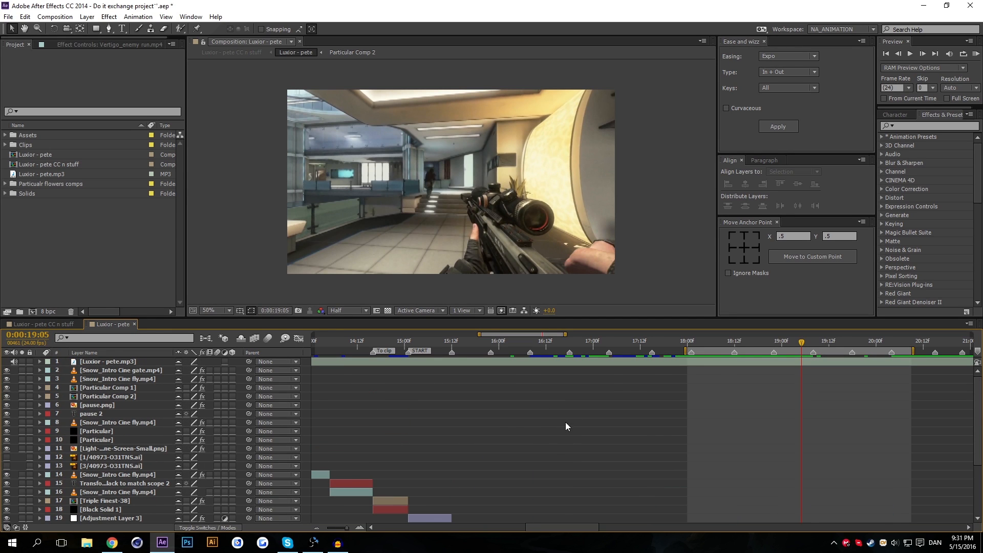
pyautogui.scroll(-3)
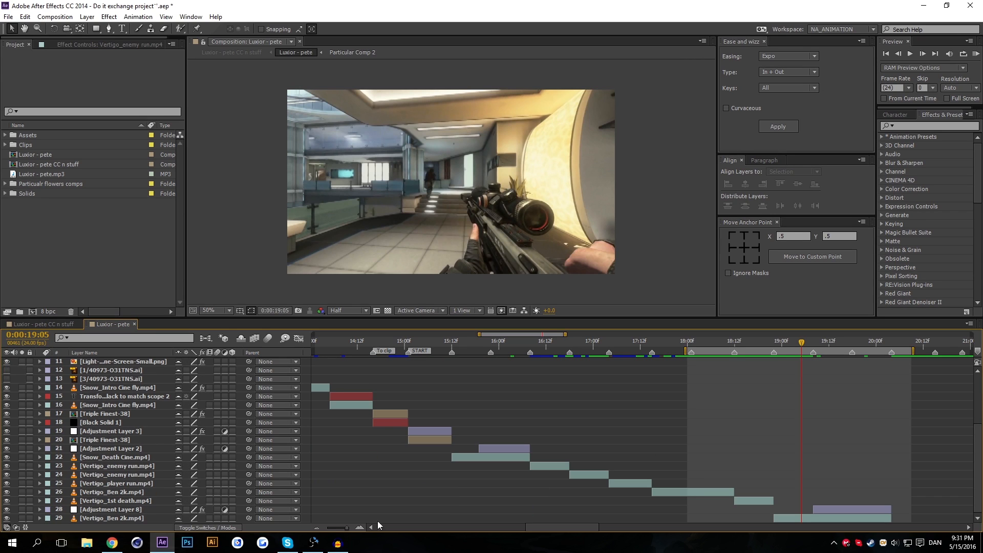
pyautogui.moveTo(185, 466)
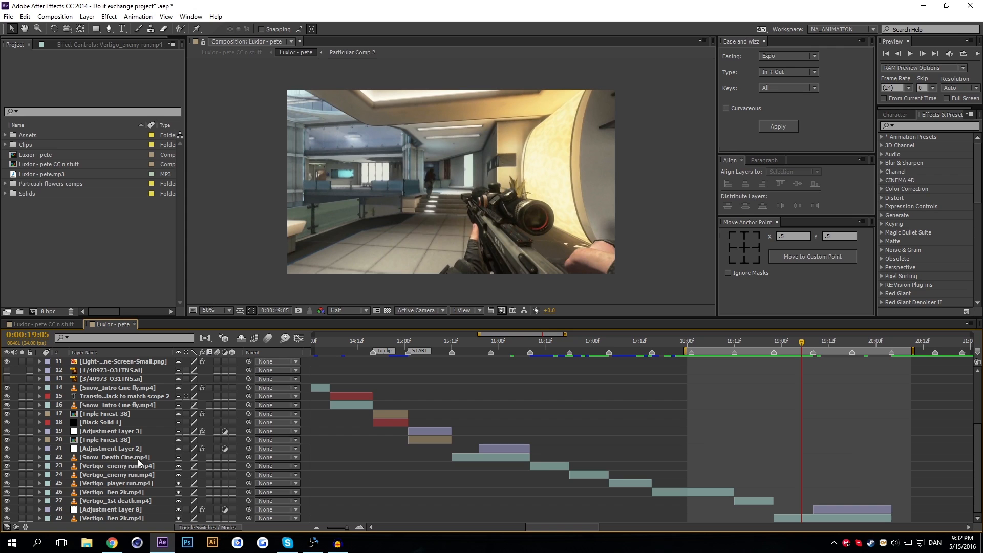
pyautogui.scroll(-3)
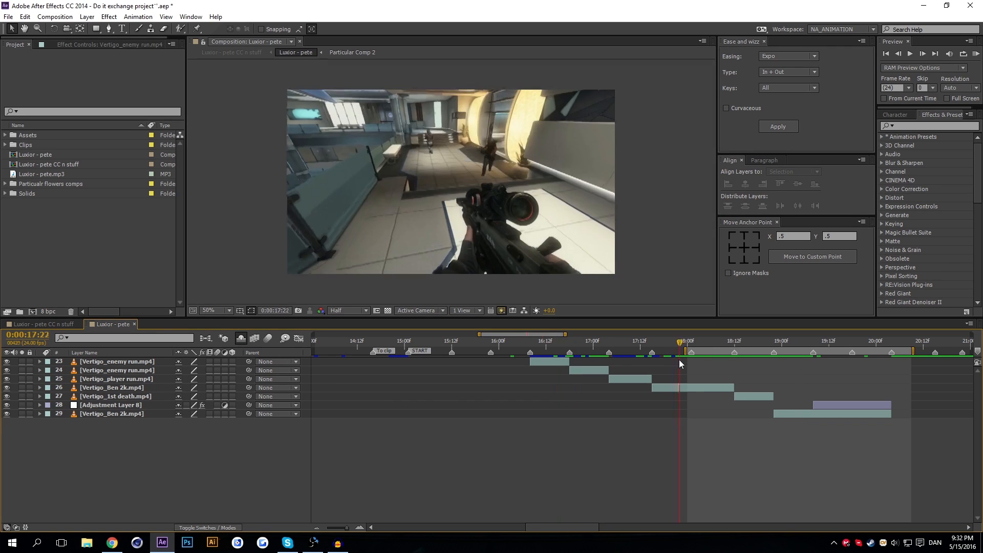
# - Toggle the blending-mode columns and back, then set the current time to 17:20
pyautogui.click(695, 340)
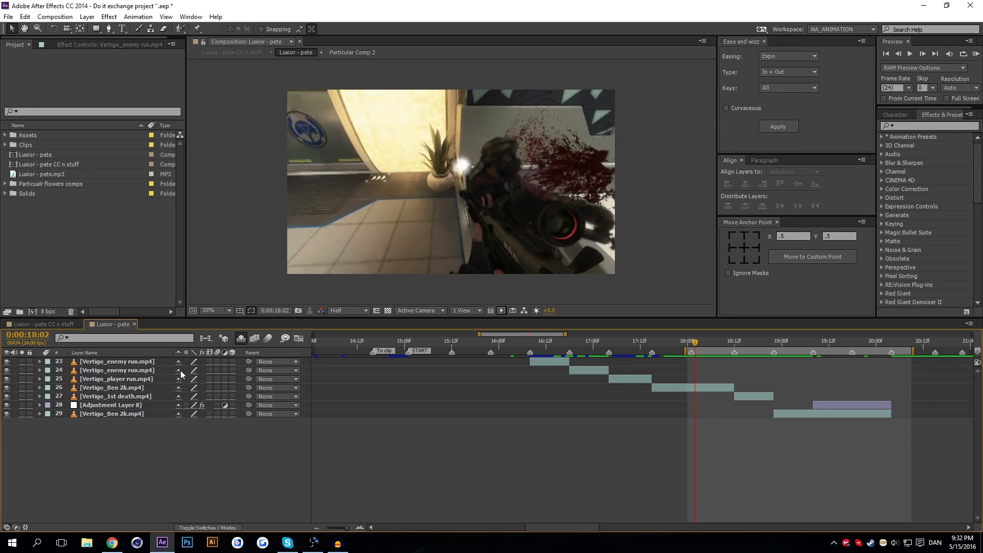
pyautogui.moveTo(181, 374)
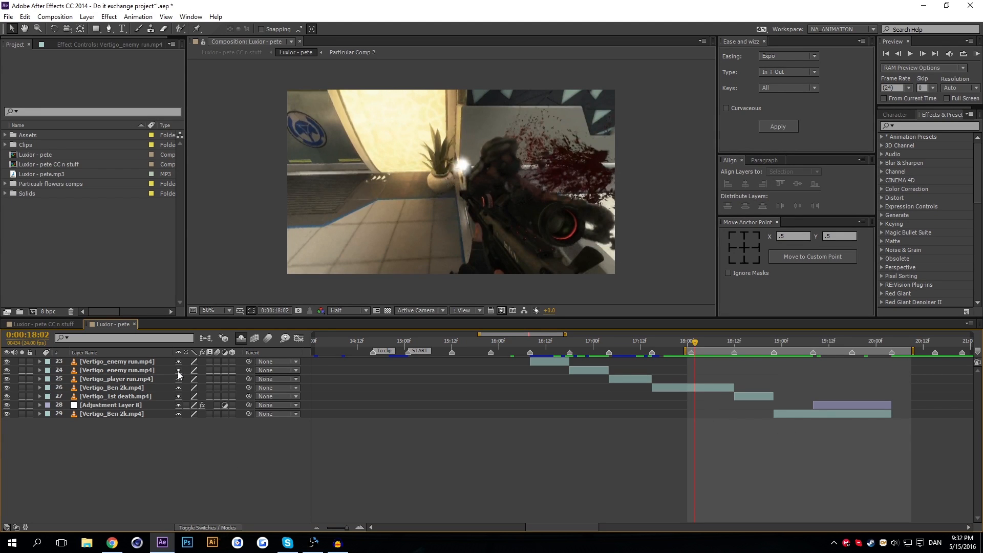
pyautogui.click(208, 527)
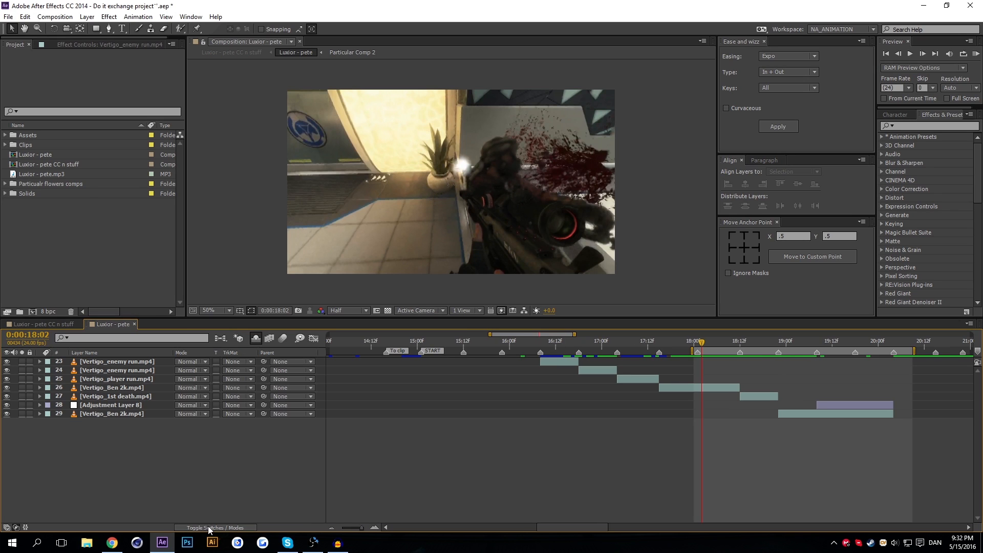
pyautogui.moveTo(216, 531)
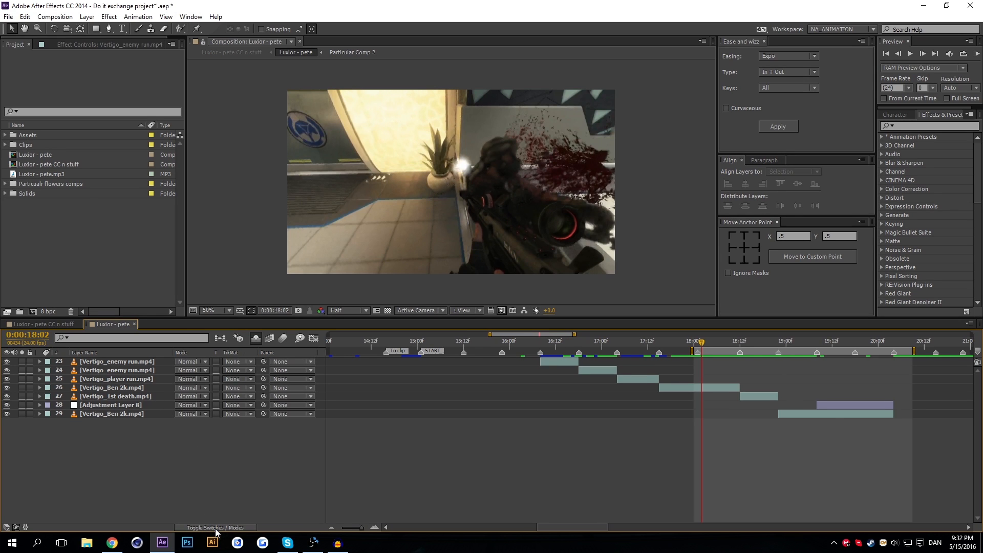
pyautogui.click(208, 528)
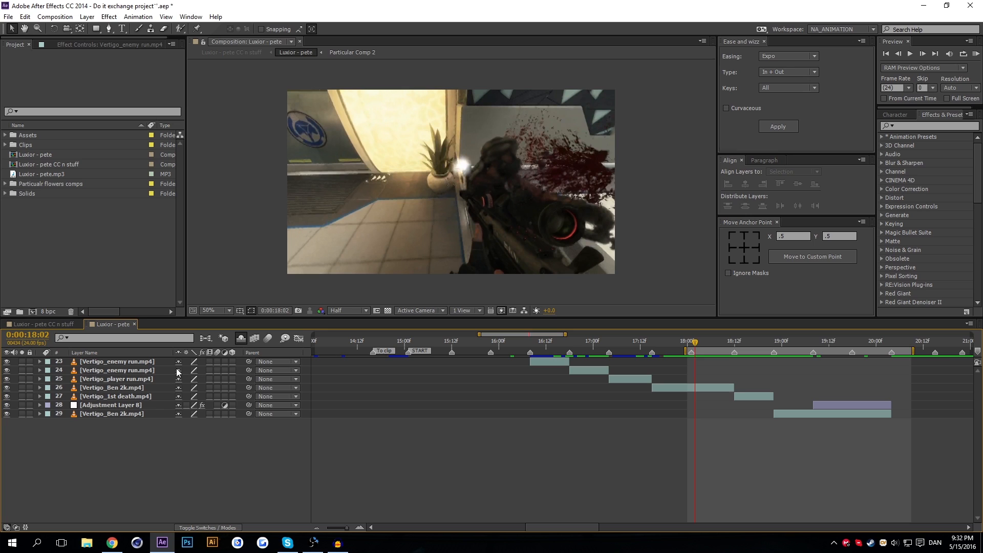
pyautogui.moveTo(179, 402)
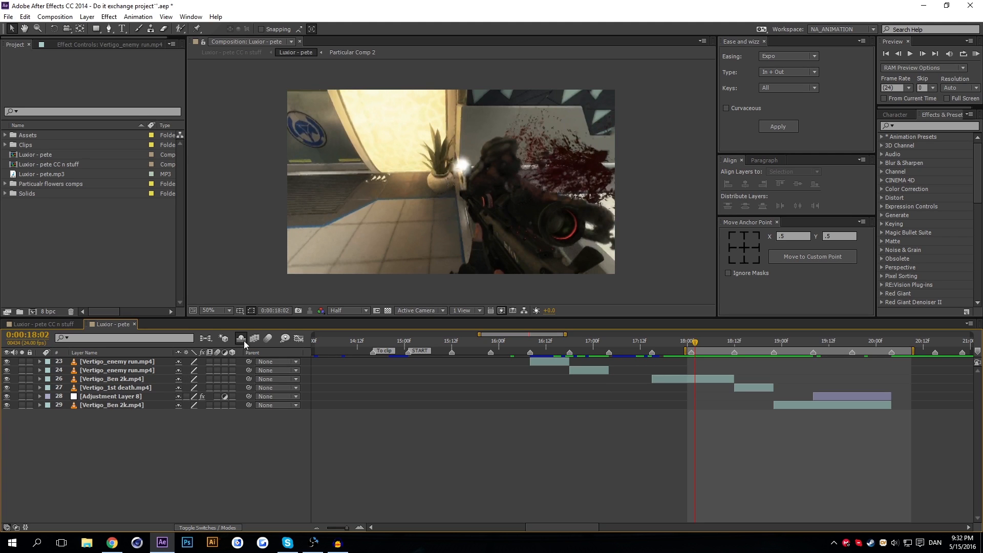
pyautogui.moveTo(622, 371)
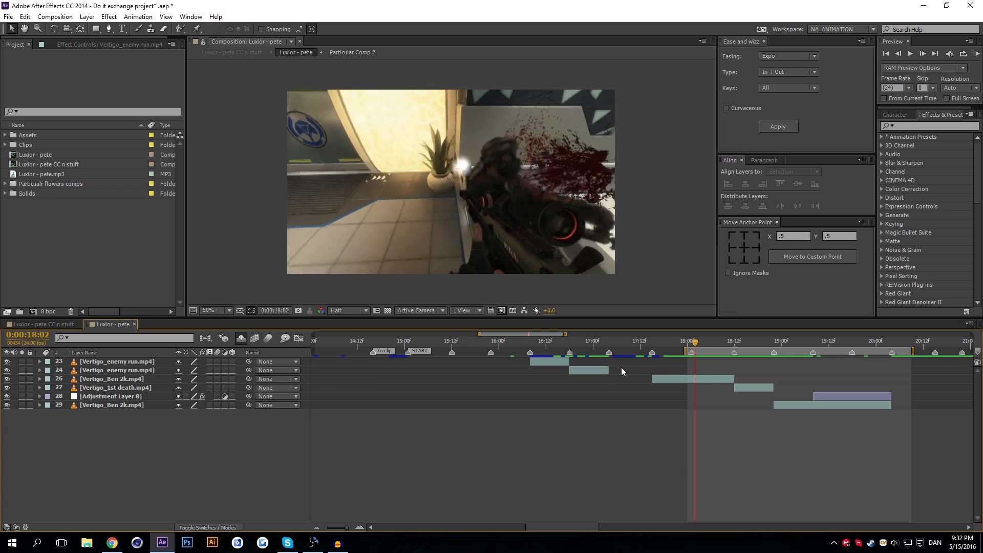
pyautogui.click(624, 340)
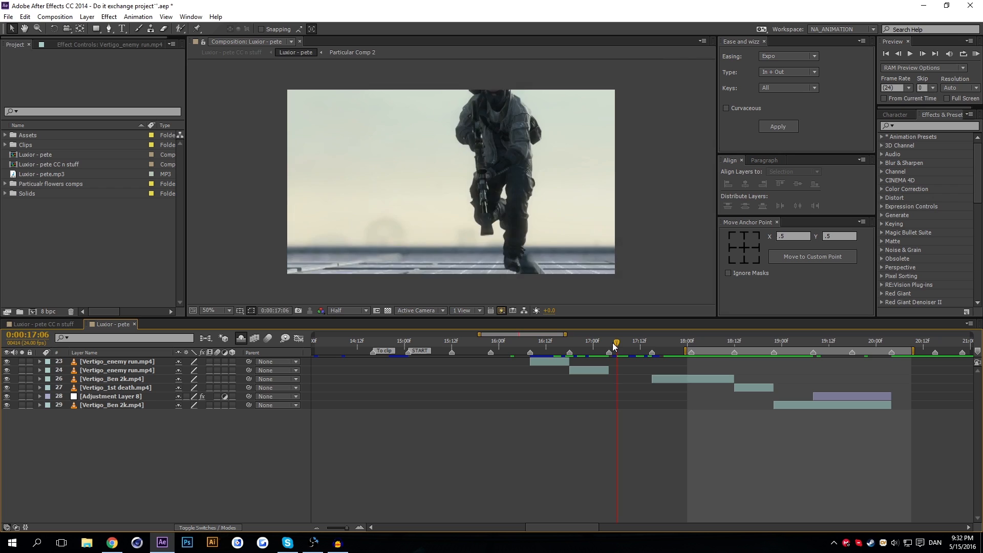
pyautogui.click(671, 340)
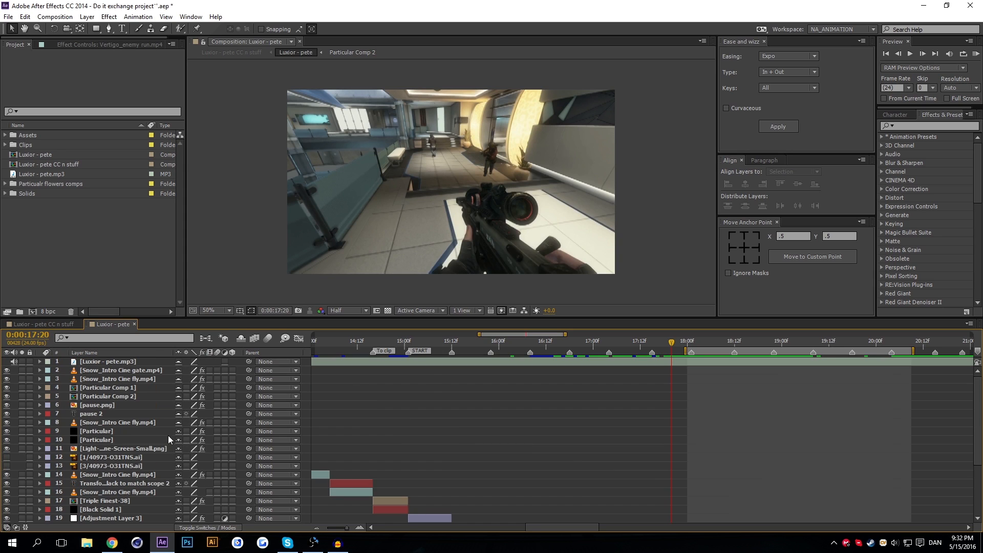
# - Scroll the layer list down to show layers 11 through 29
pyautogui.scroll(-3)
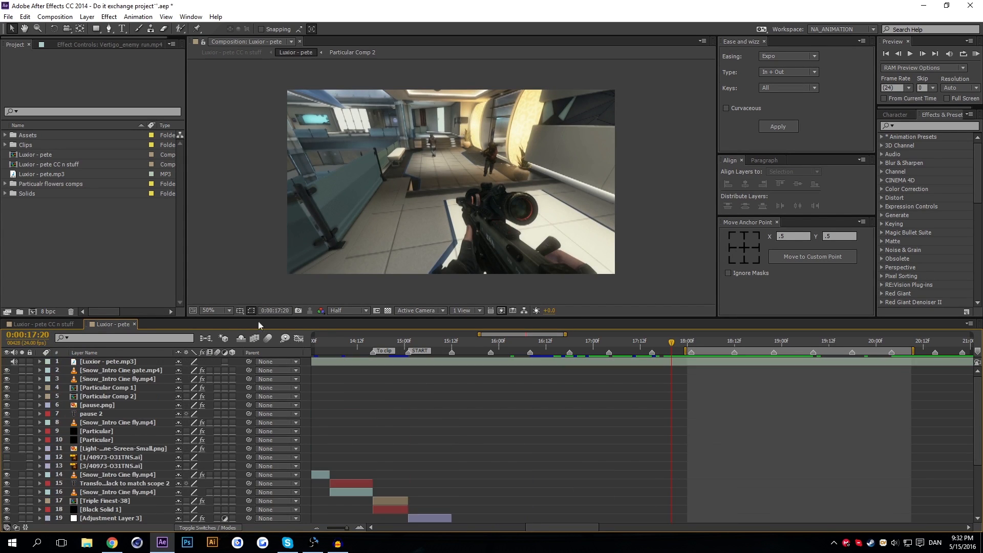
pyautogui.scroll(-3)
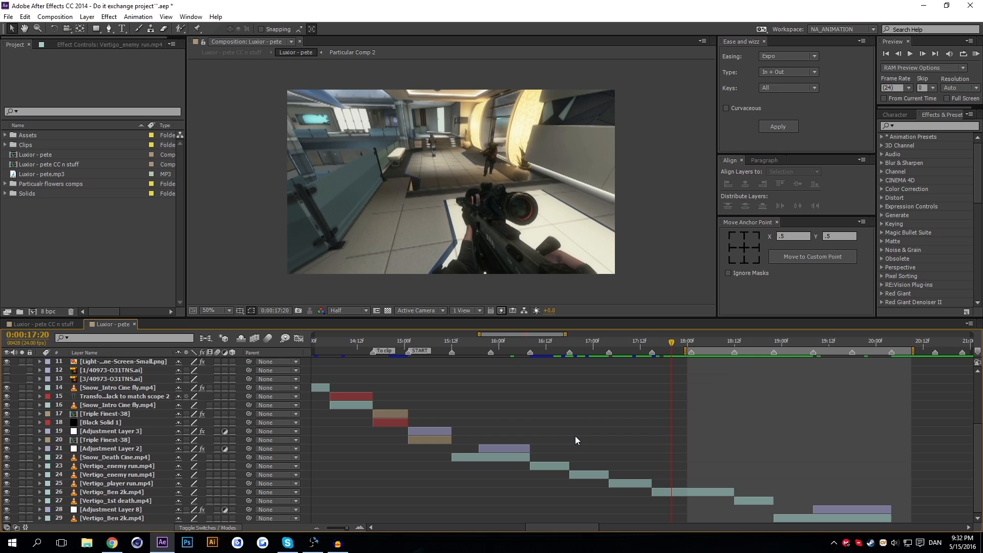
pyautogui.moveTo(140, 449)
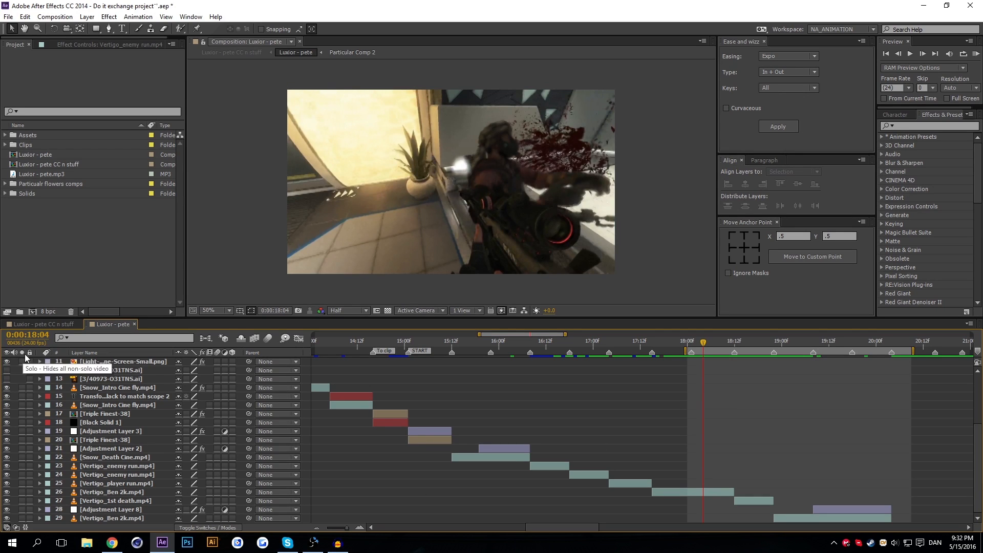
pyautogui.moveTo(22, 358)
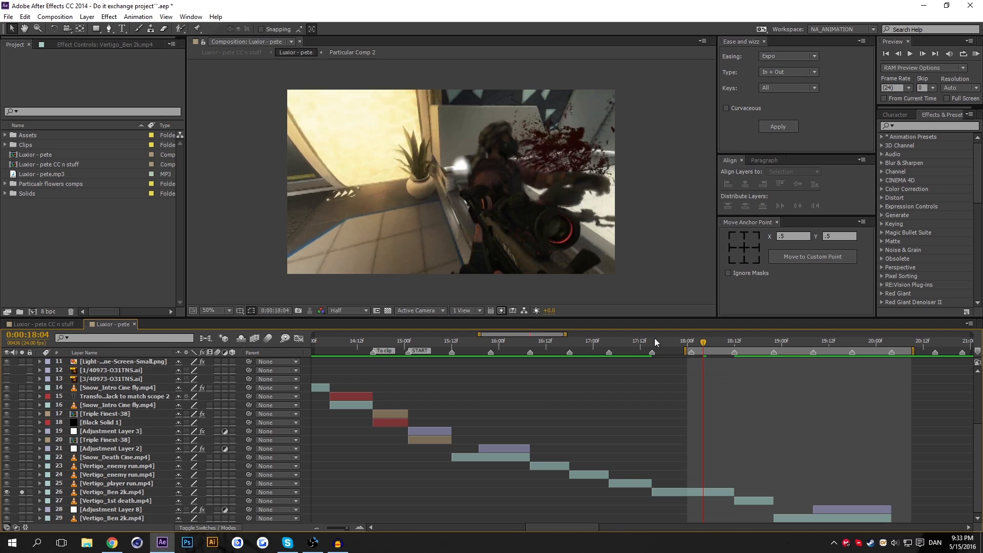
# - Unsolo Vertigo_Ben 2k.mp4, solo layer 23 Vertigo_enemy run.mp4, and move time near 16:00
pyautogui.click(624, 340)
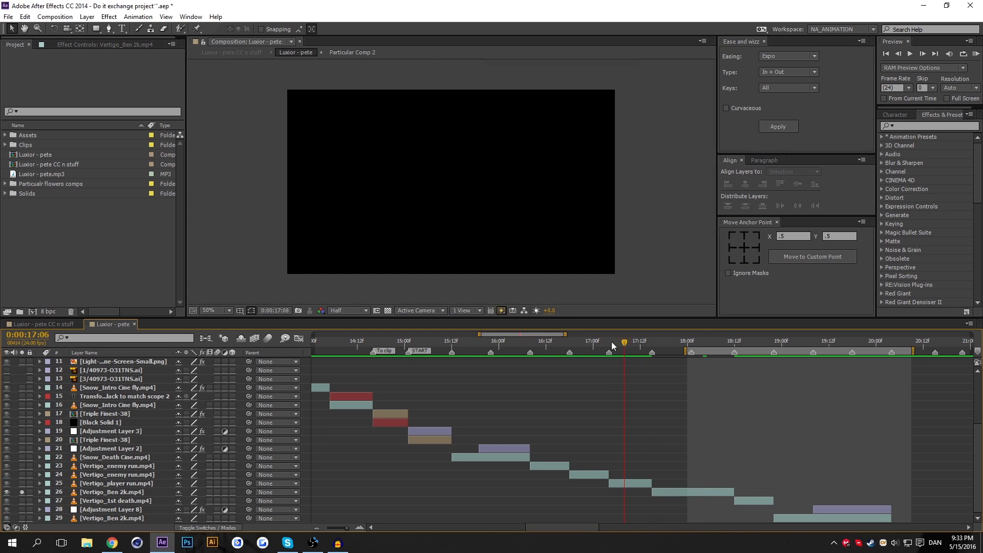
pyautogui.click(485, 340)
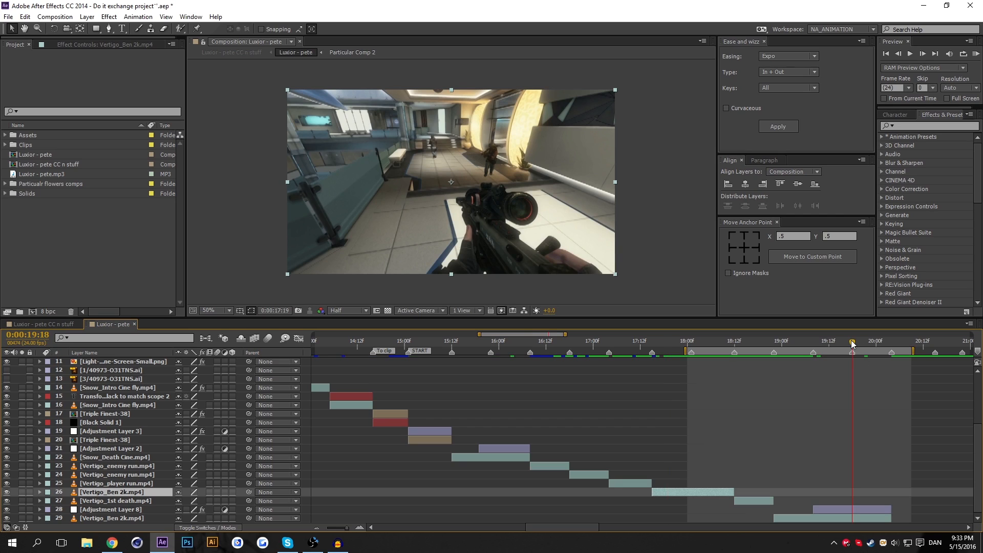
pyautogui.moveTo(844, 444)
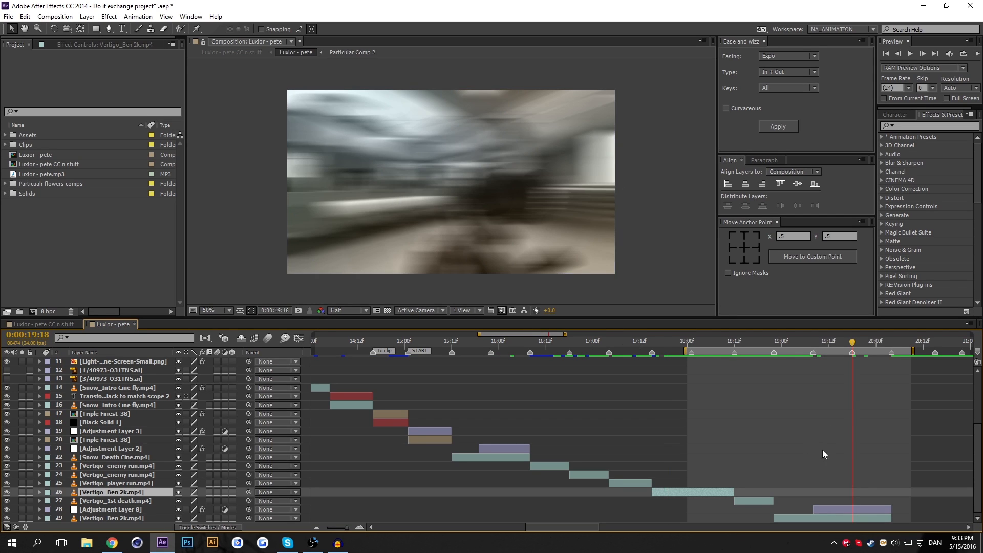
pyautogui.click(113, 509)
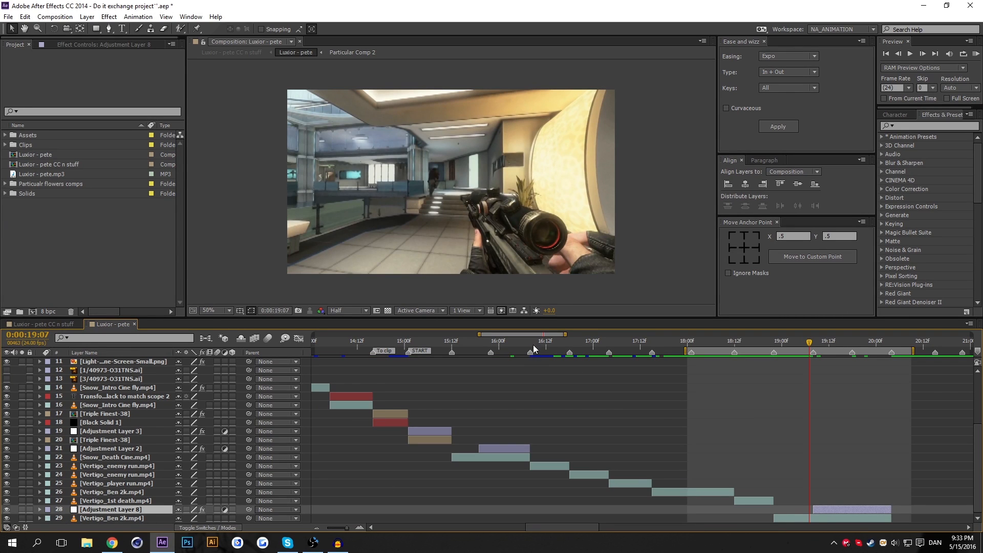
pyautogui.click(611, 341)
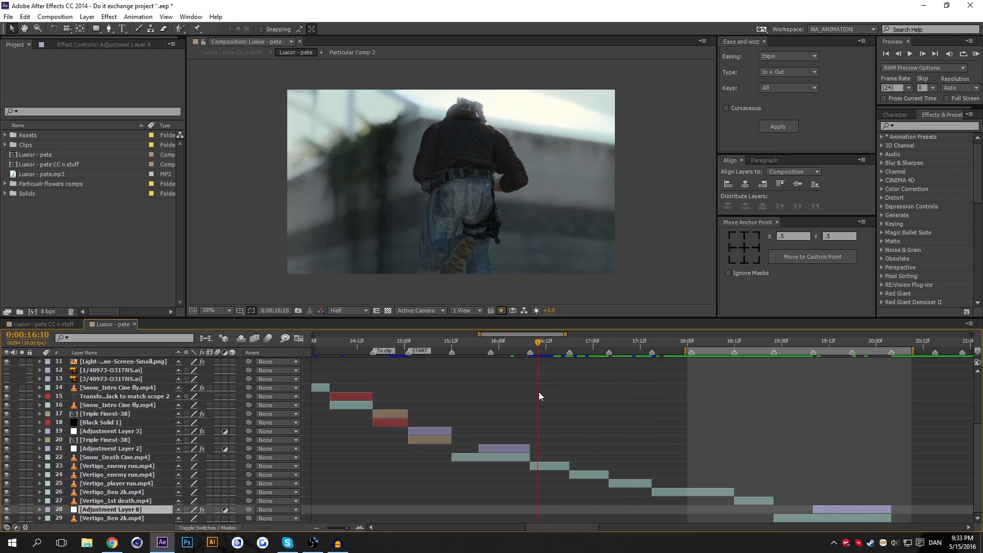
pyautogui.click(116, 465)
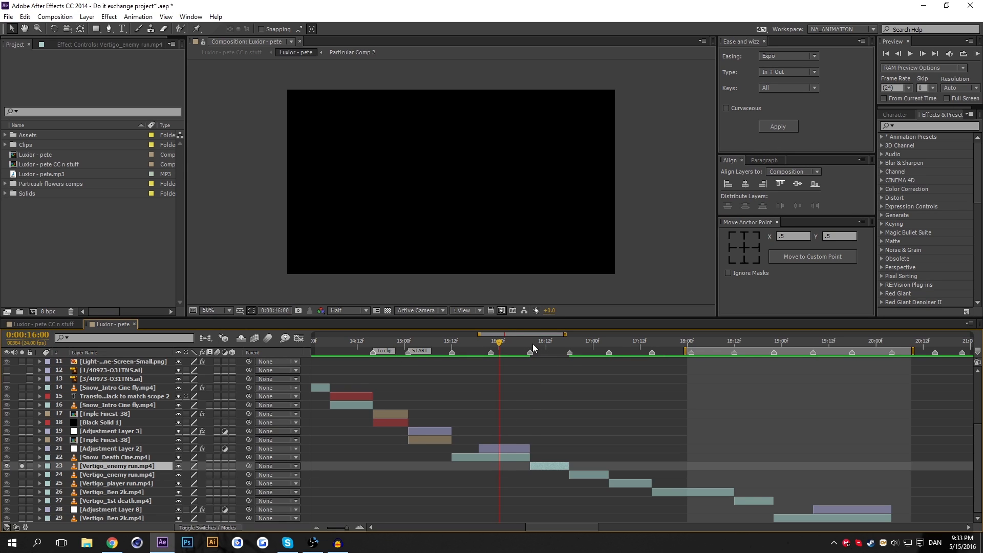
# - At about 16:13, create a black solid and solo it below Vertigo_enemy run.mp4
pyautogui.click(547, 340)
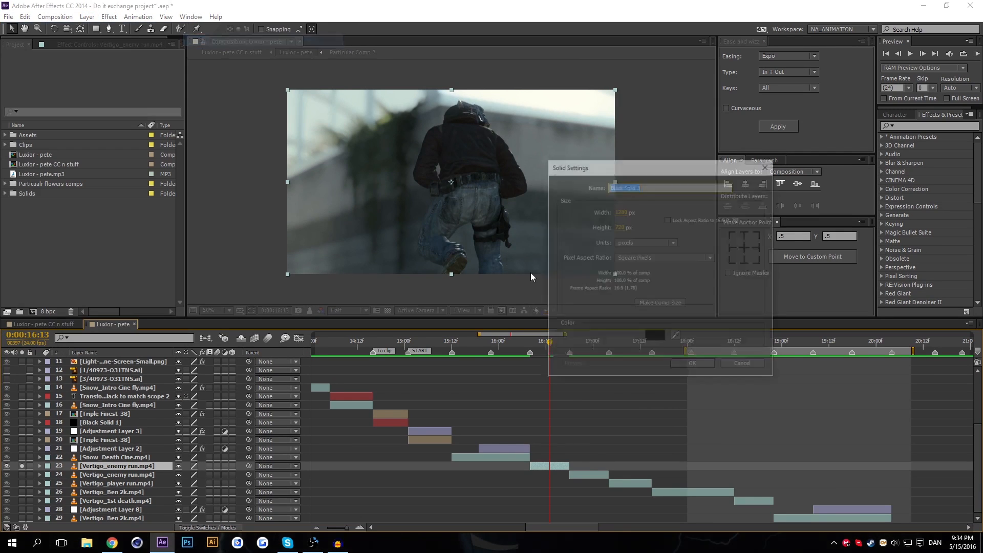
pyautogui.click(692, 364)
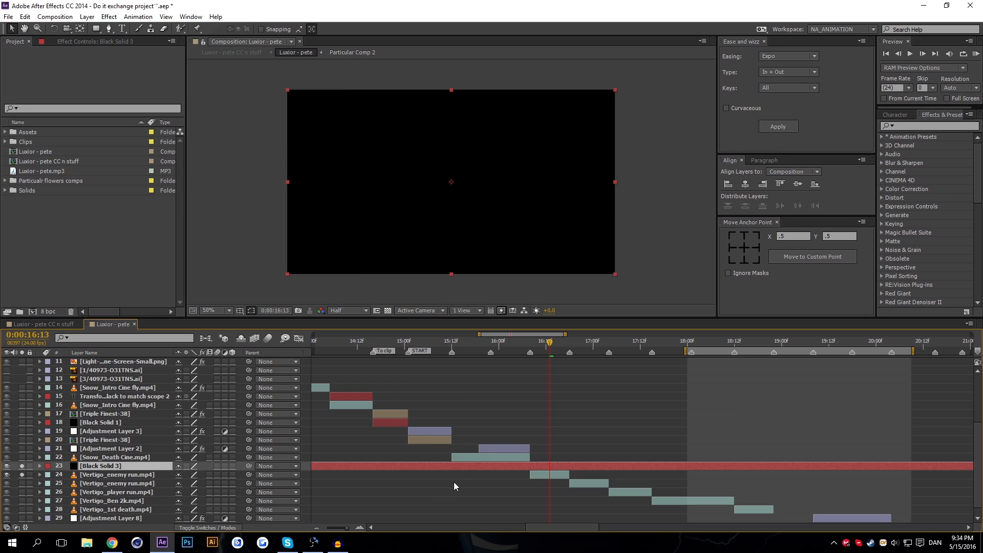
pyautogui.moveTo(595, 446)
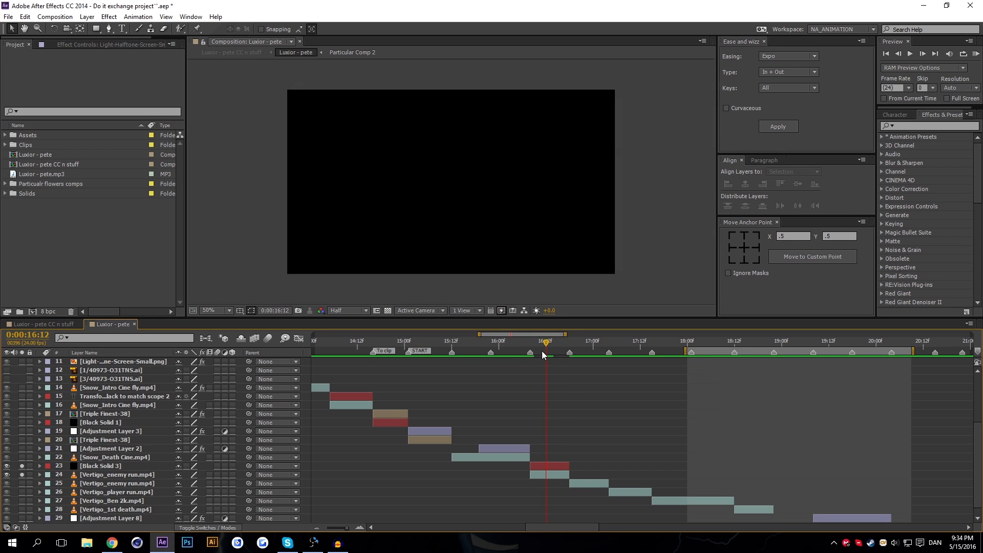
pyautogui.click(109, 466)
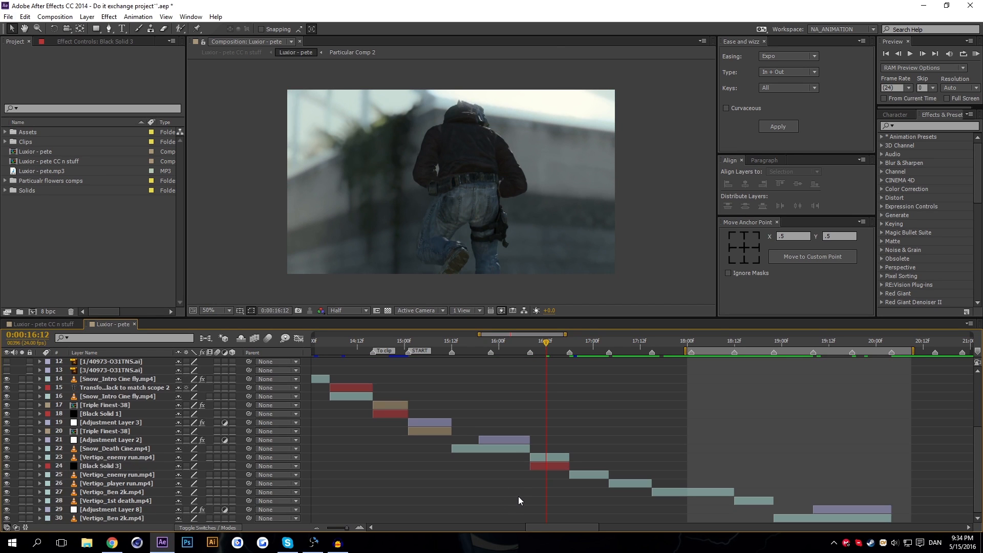
pyautogui.moveTo(570, 454)
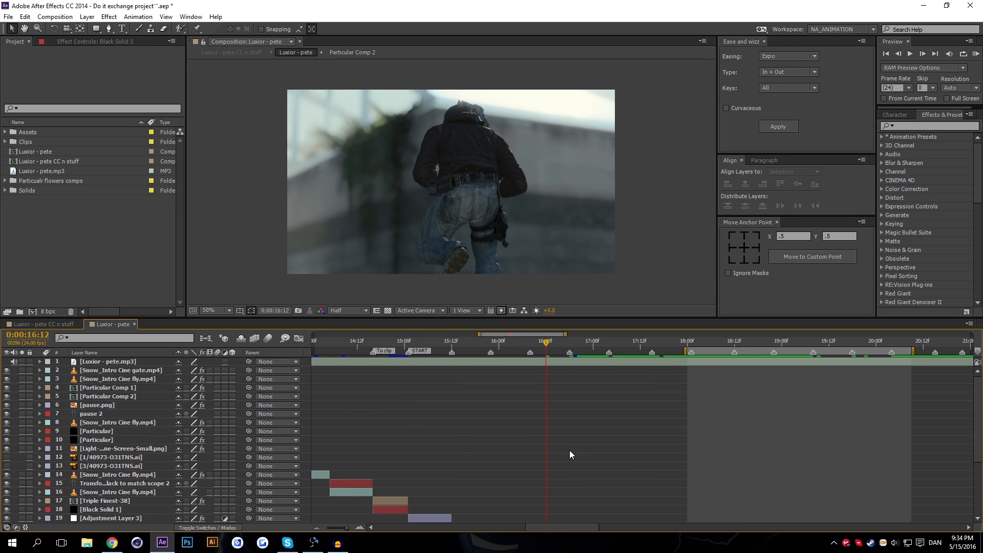
# - Scroll the layer list and move the current time to about 18:07 on the kill shot
pyautogui.scroll(-3)
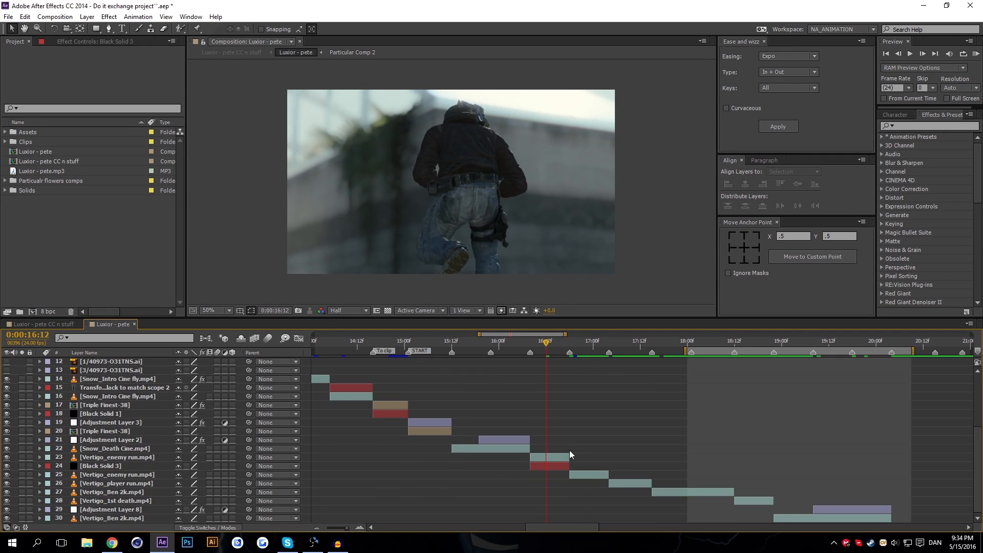
pyautogui.moveTo(371, 477)
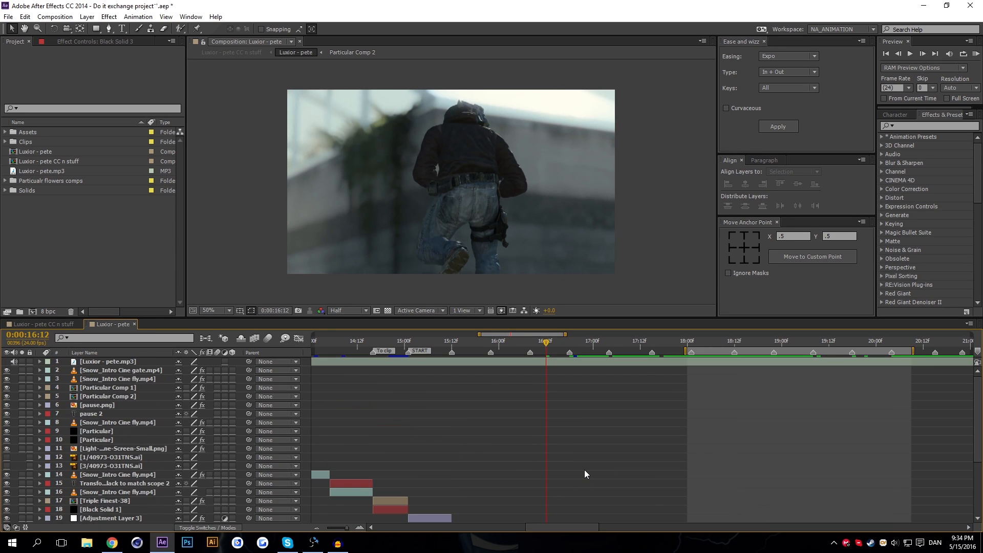
pyautogui.scroll(-3)
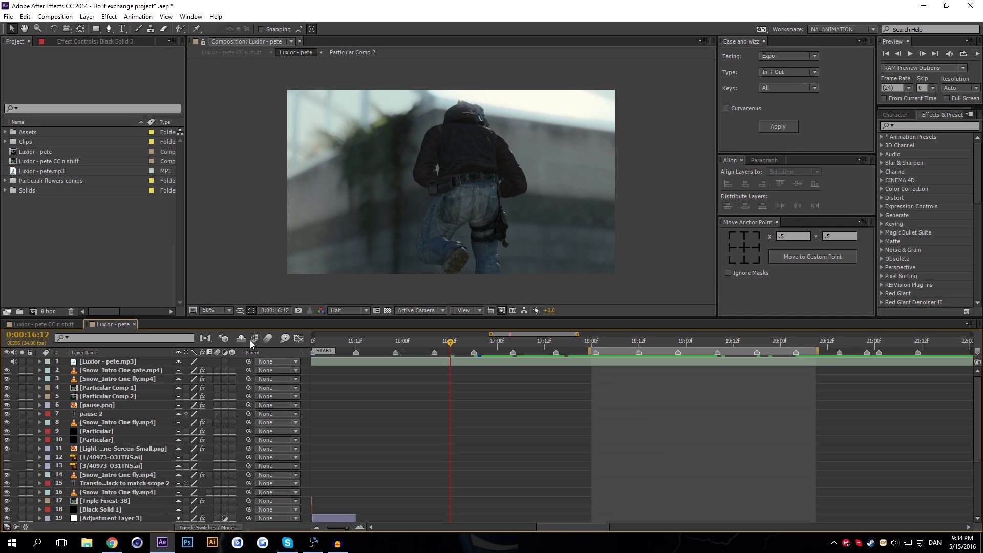
pyautogui.scroll(-3)
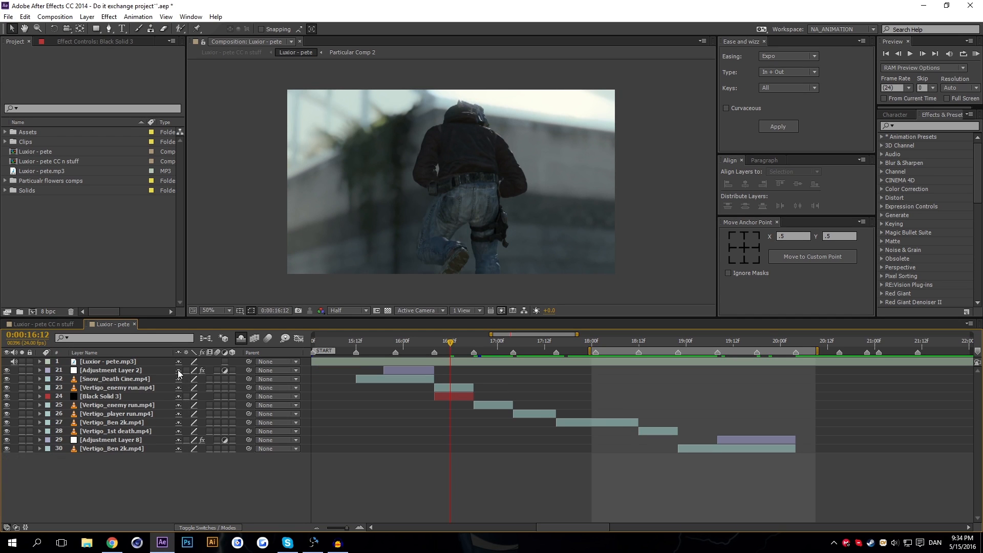
pyautogui.moveTo(338, 481)
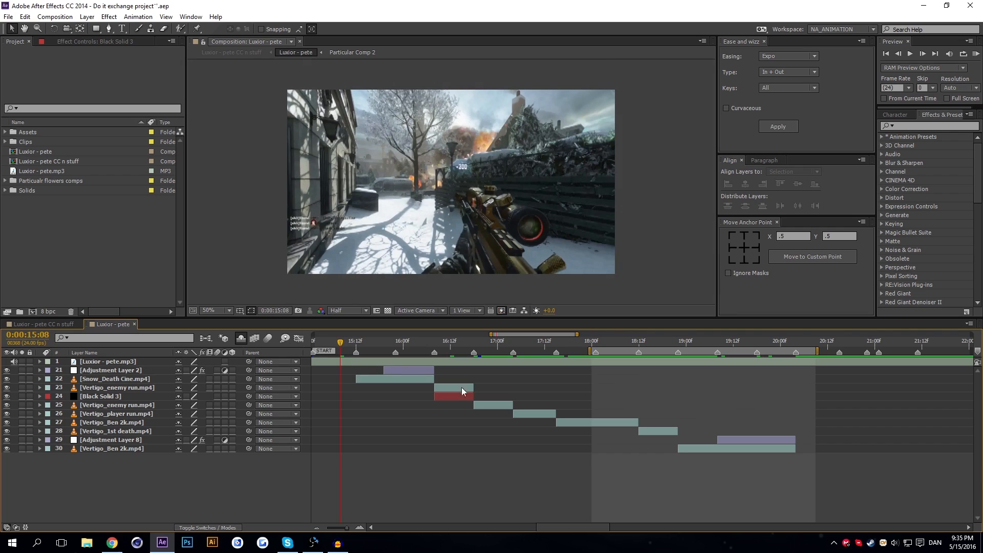
pyautogui.click(619, 341)
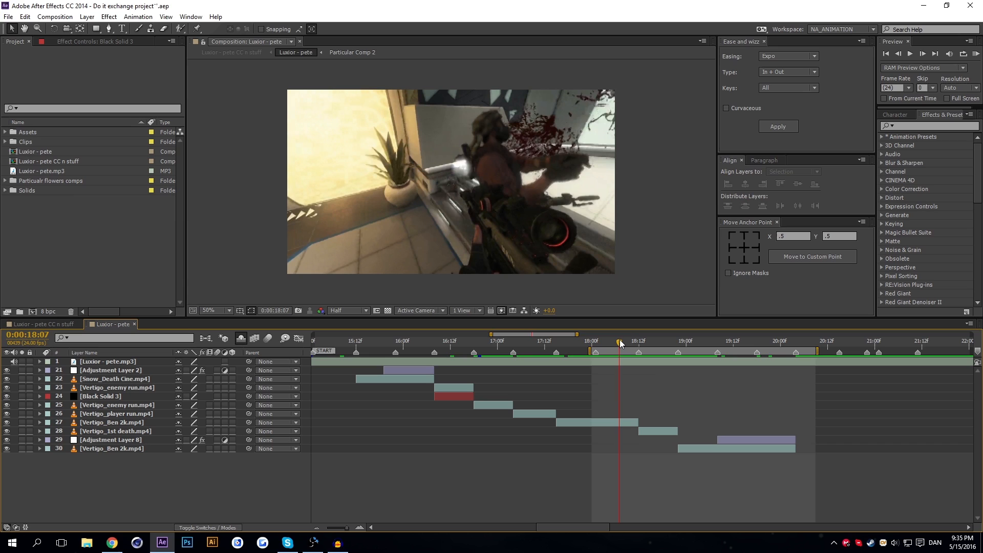
pyautogui.click(626, 340)
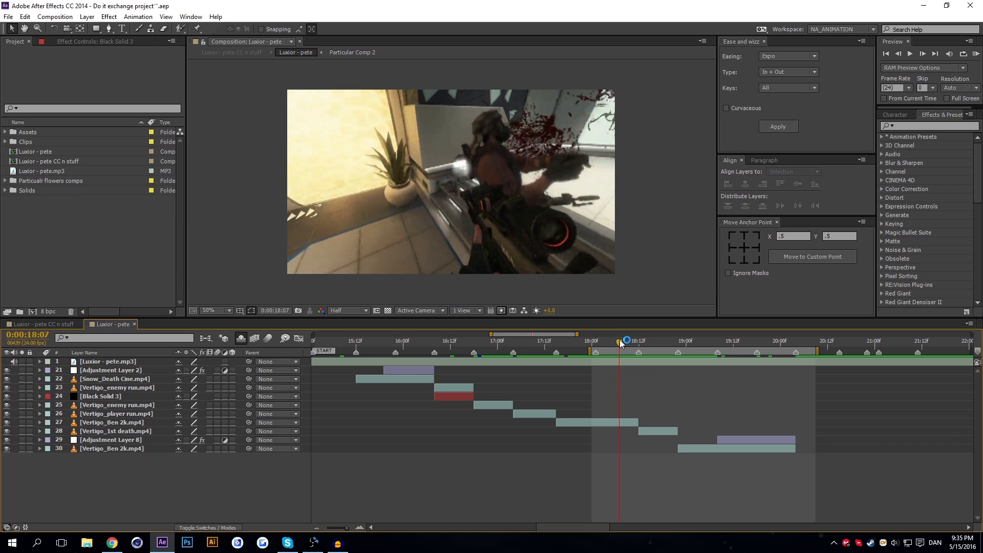